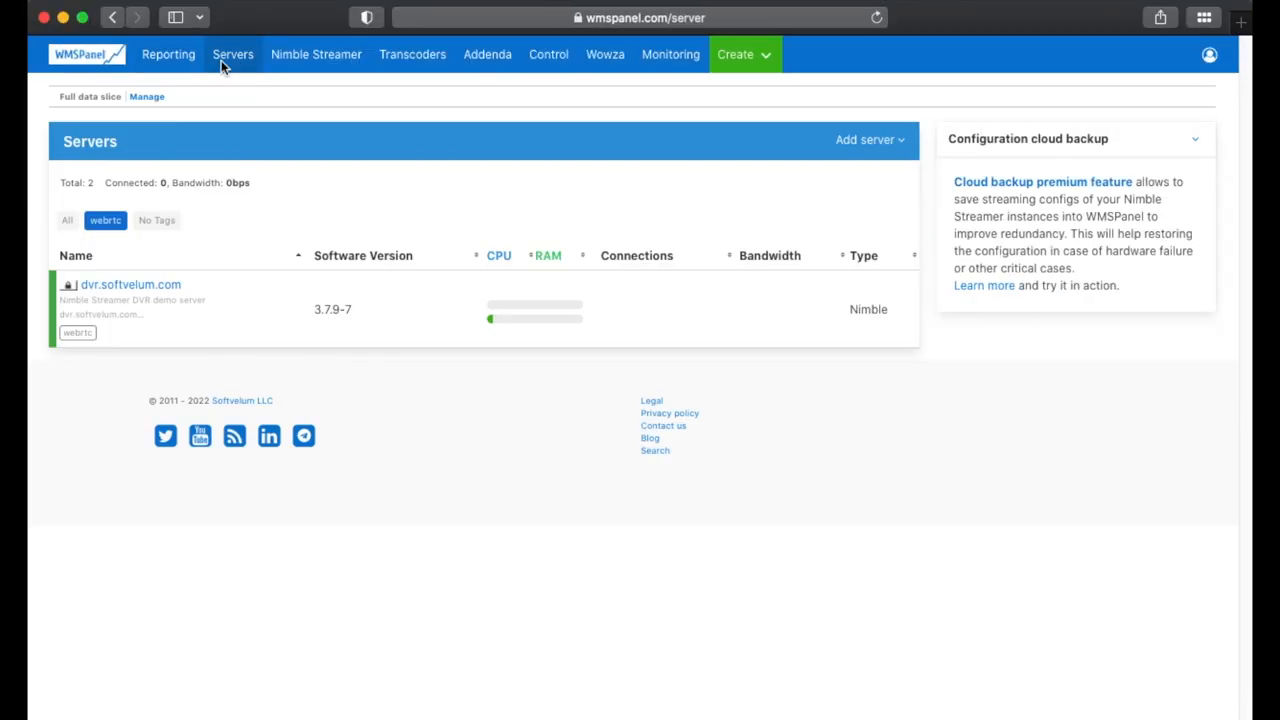
# Open the dvr Nimble Streamer server's info page from the Servers list
pyautogui.click(130, 284)
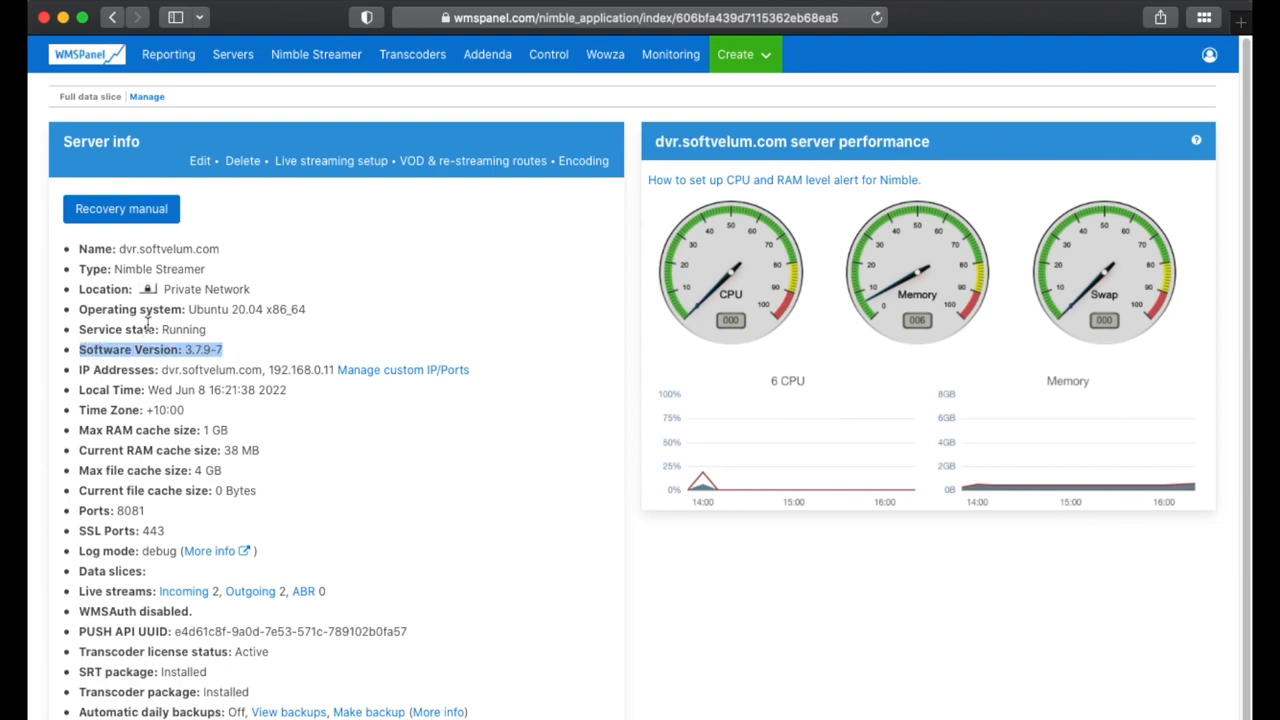
pyautogui.click(332, 160)
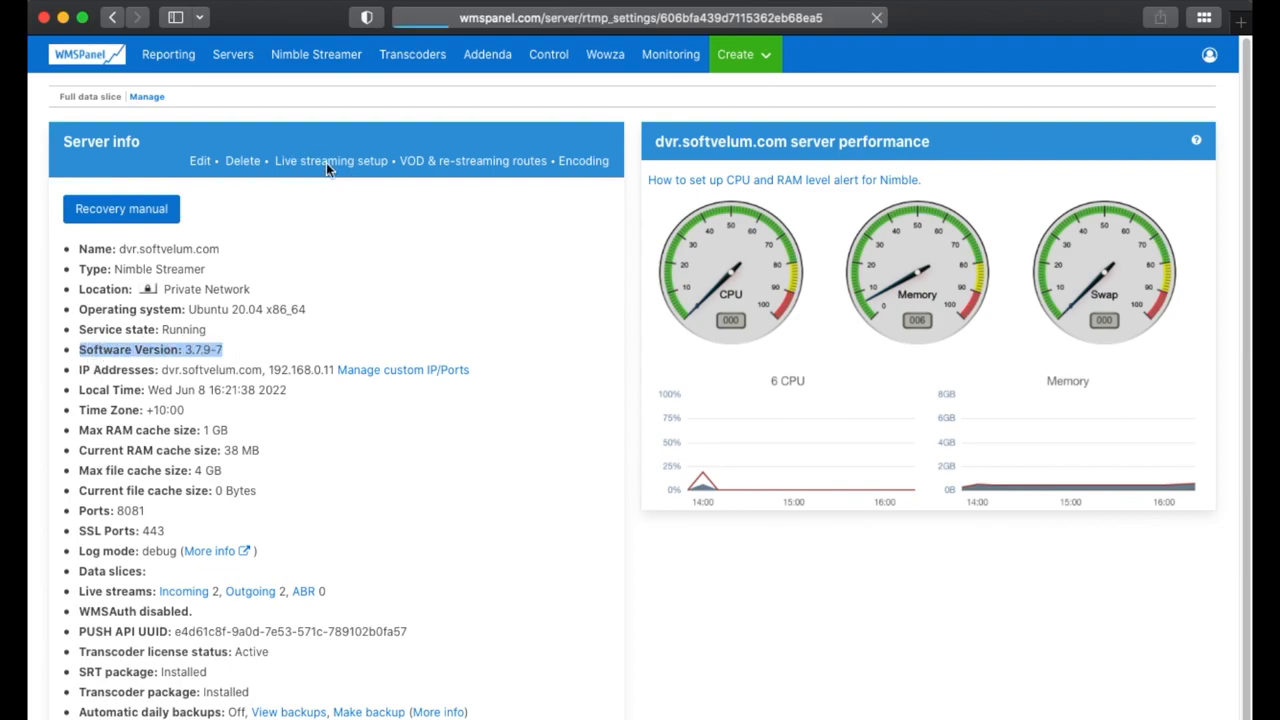
# View the receiving statistics of the incoming SRT stream on port 49001 and dismiss them
pyautogui.click(332, 160)
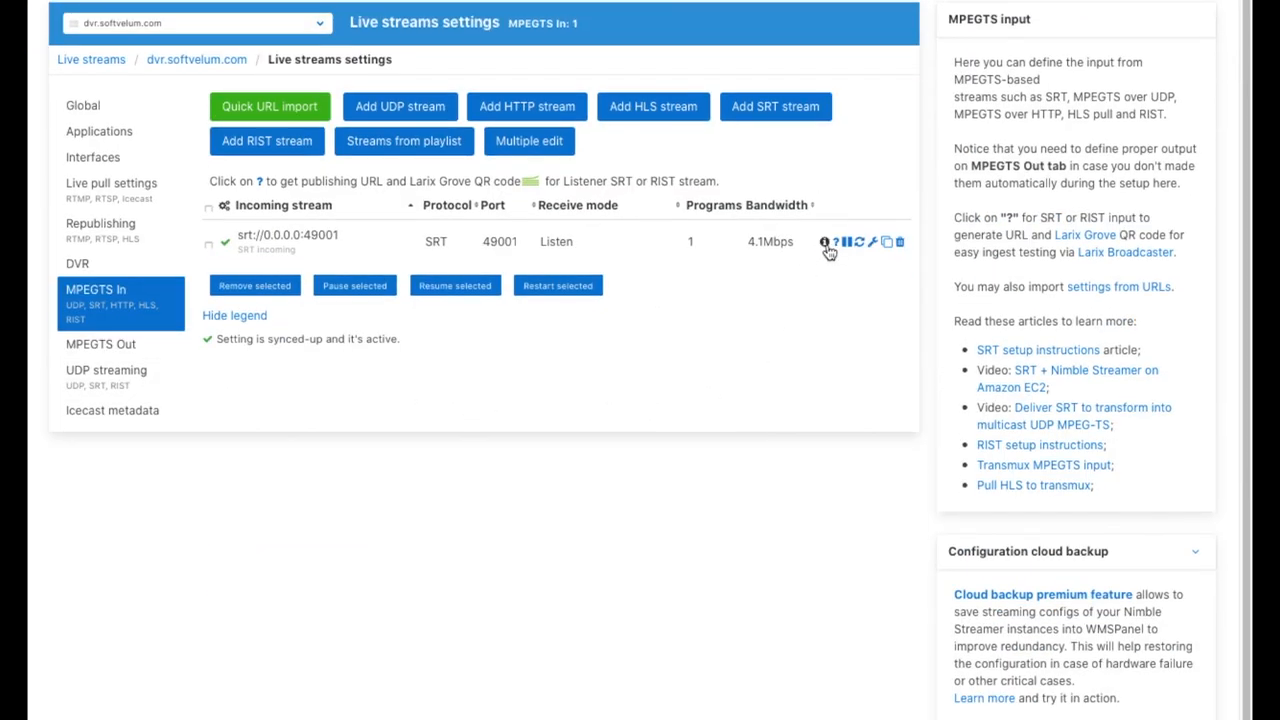
pyautogui.click(824, 242)
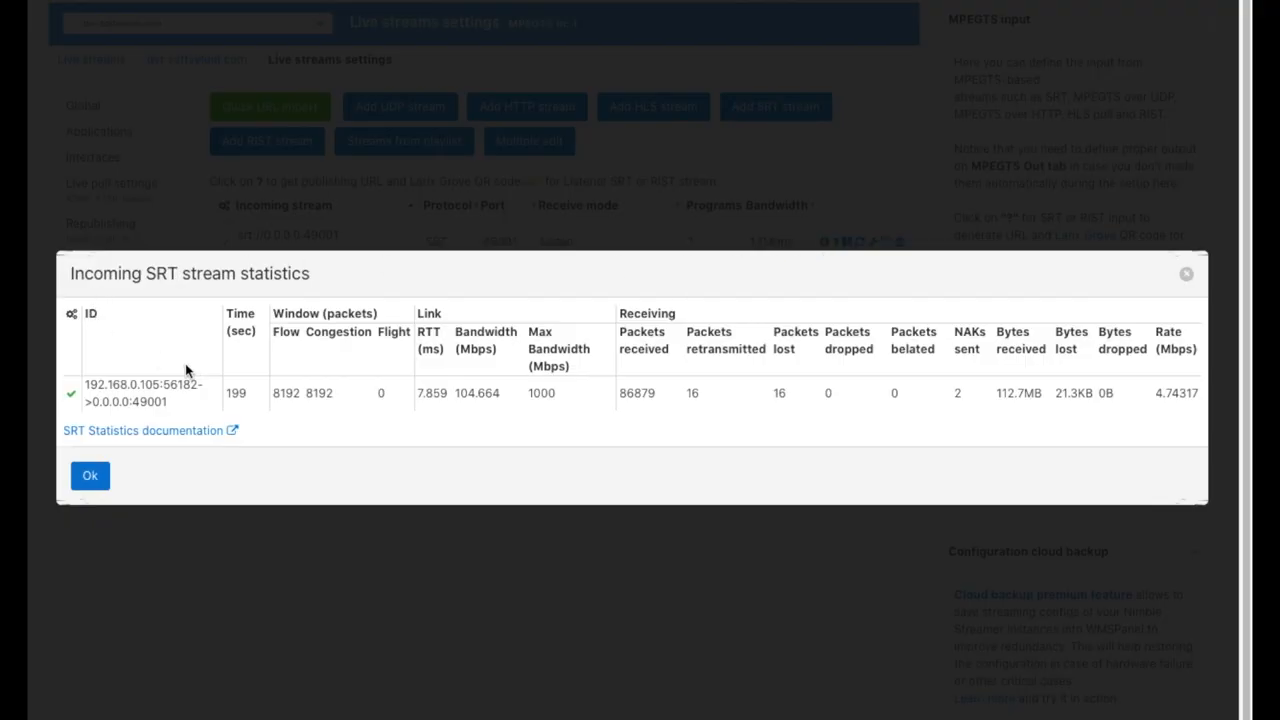
pyautogui.moveTo(1116, 418)
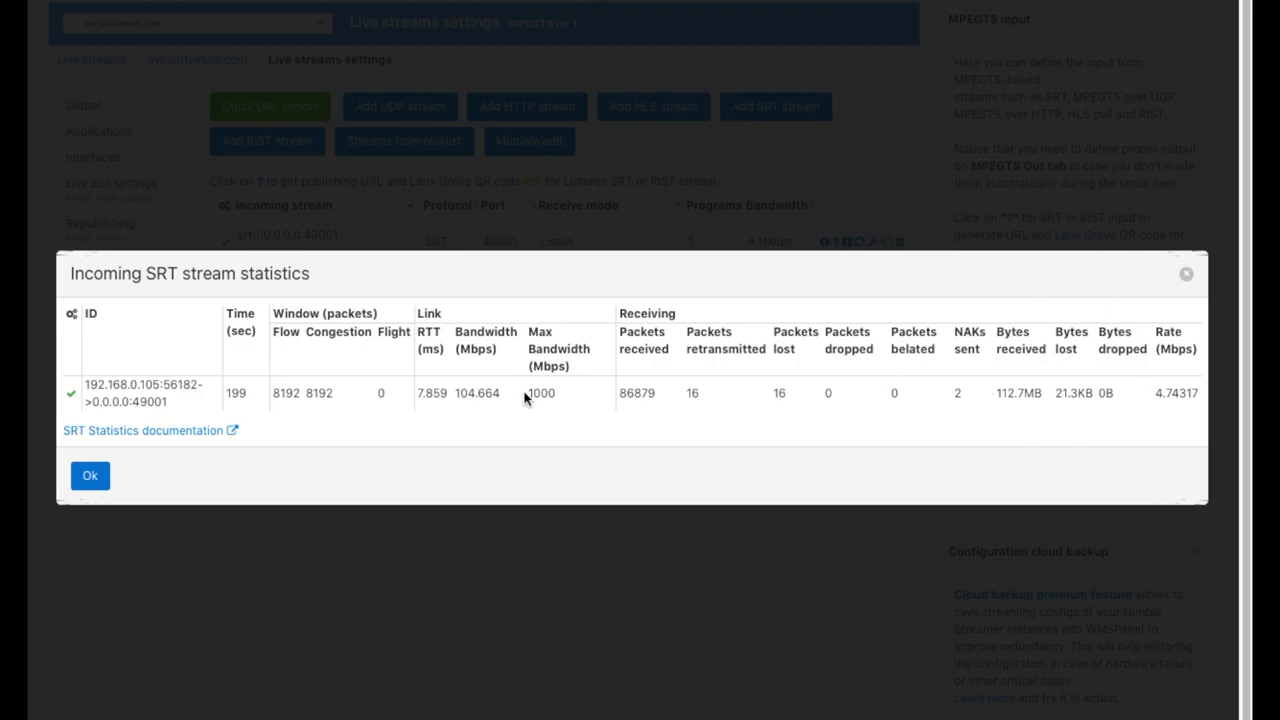
pyautogui.moveTo(156, 432)
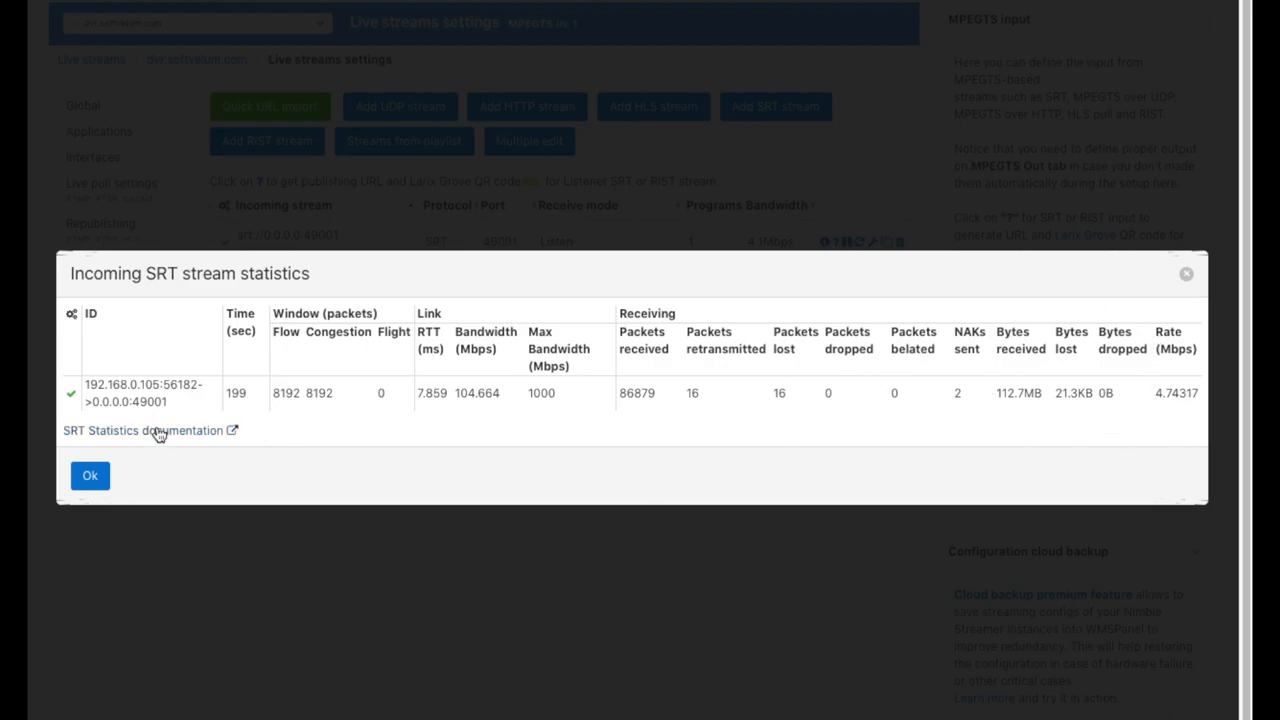
pyautogui.click(142, 430)
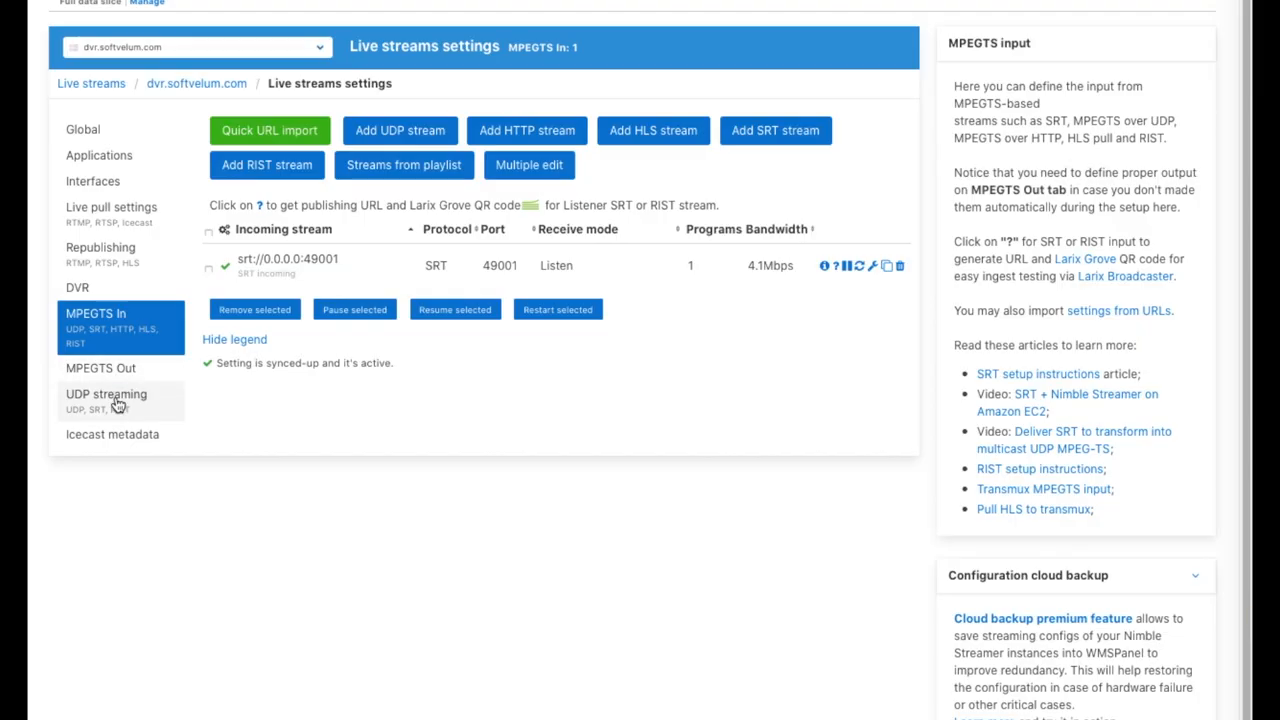
# Show sender statistics for the SRT output on port 49002 from UDP streaming settings
pyautogui.click(106, 392)
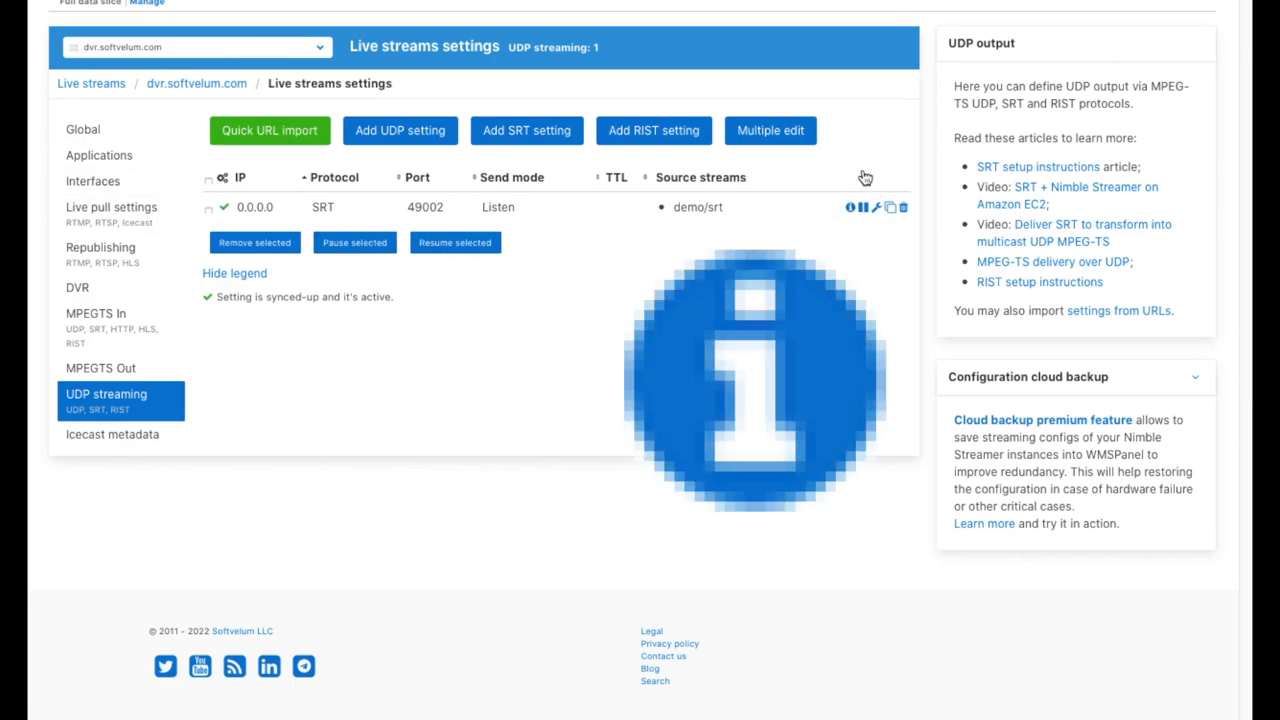
pyautogui.click(840, 206)
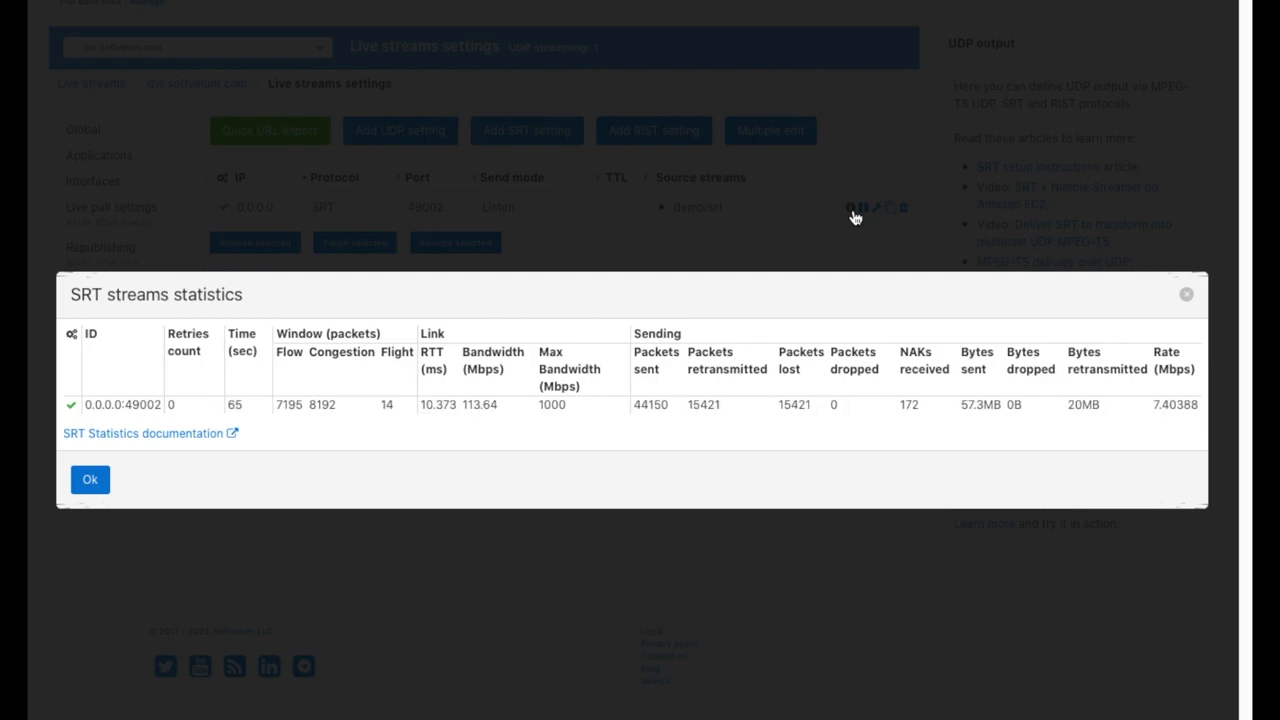
pyautogui.moveTo(60, 330)
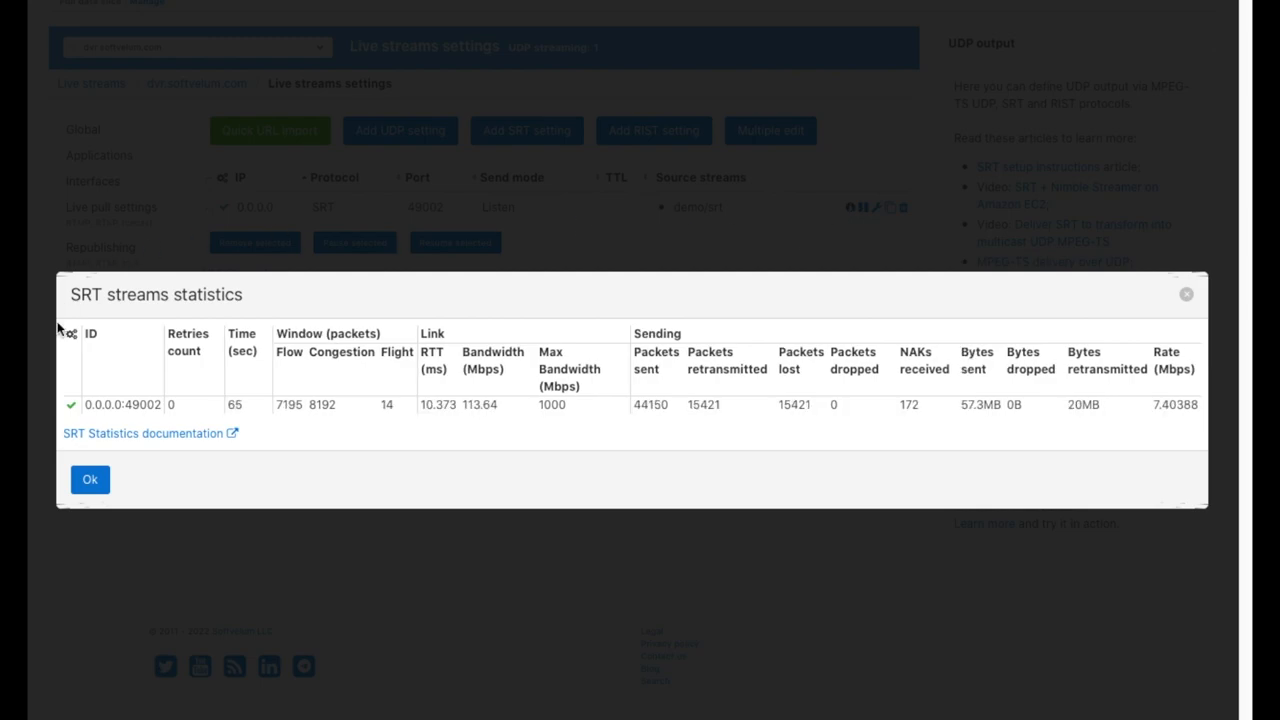
pyautogui.moveTo(504, 450)
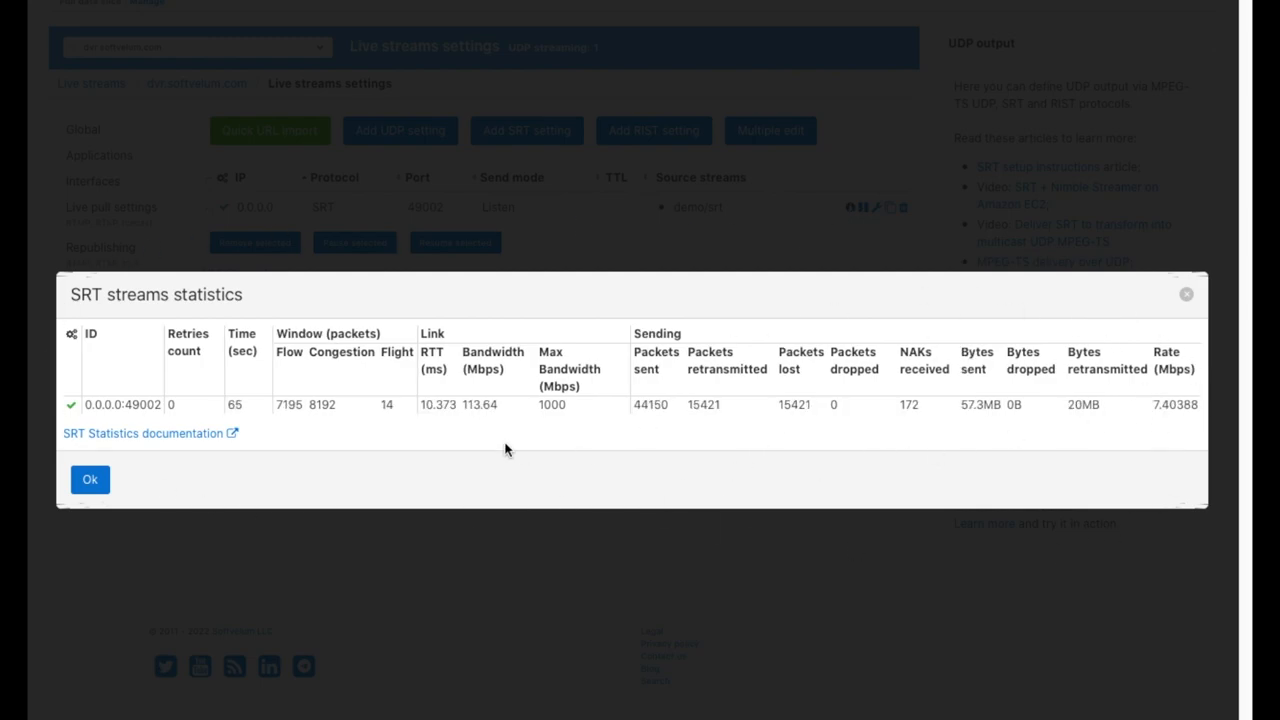